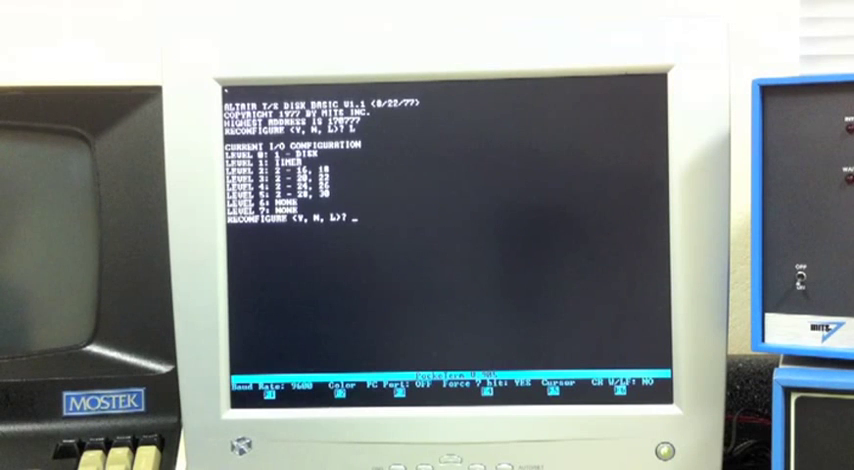
# Decline further I/O reconfiguration, keep the default memory size, and set 3 users
pyautogui.write('N')
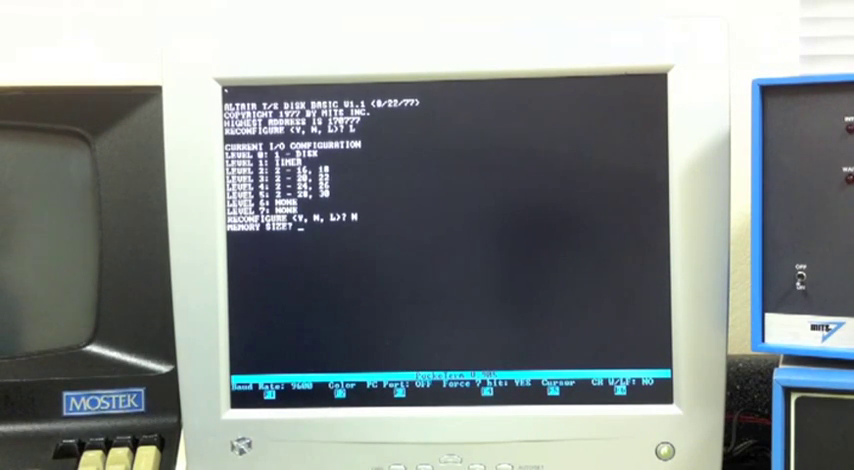
pyautogui.press('enter')
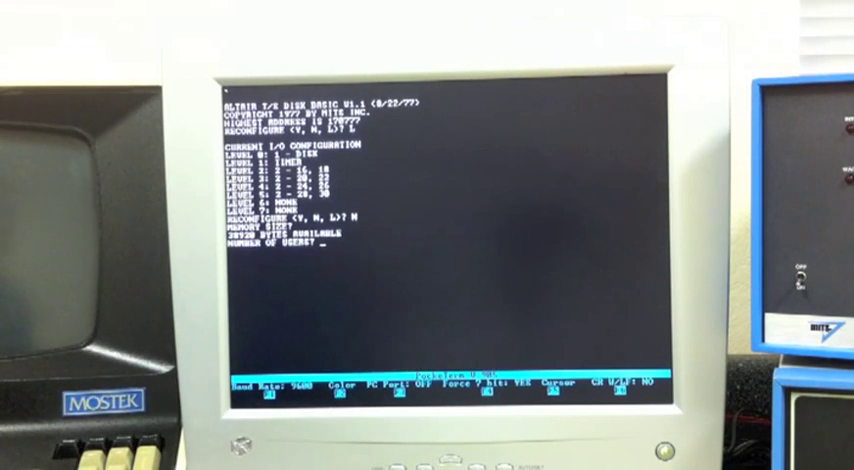
pyautogui.write('3')
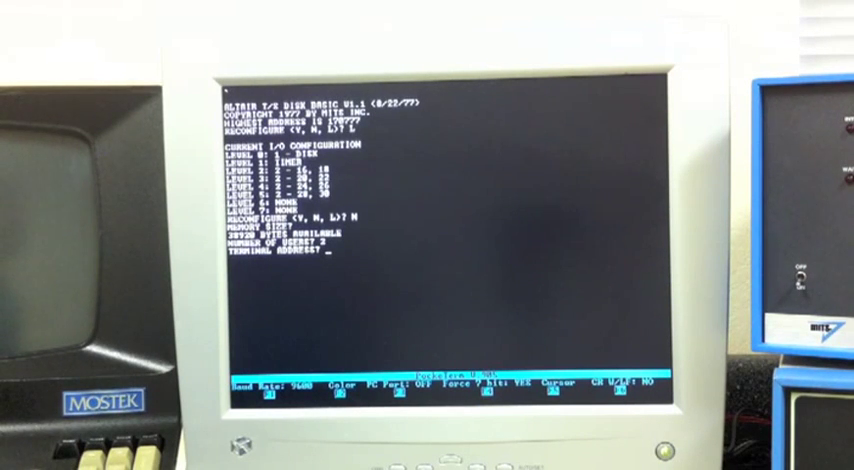
# Assign terminal address 16 to the first user
pyautogui.write('16')
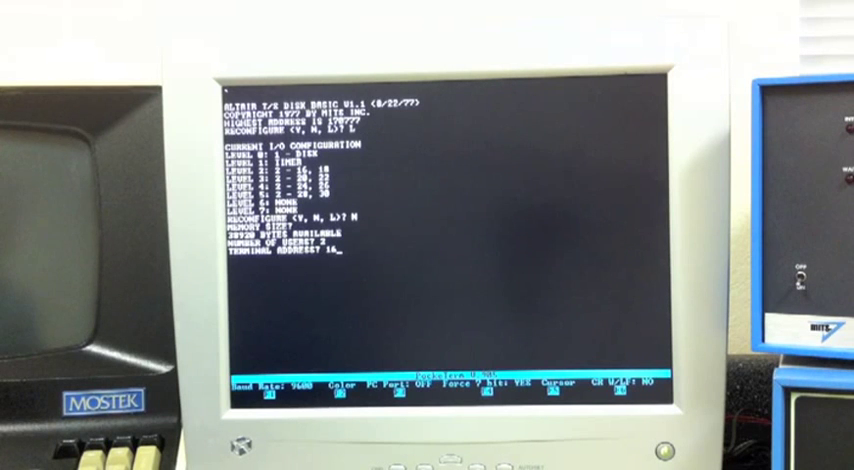
pyautogui.press('enter')
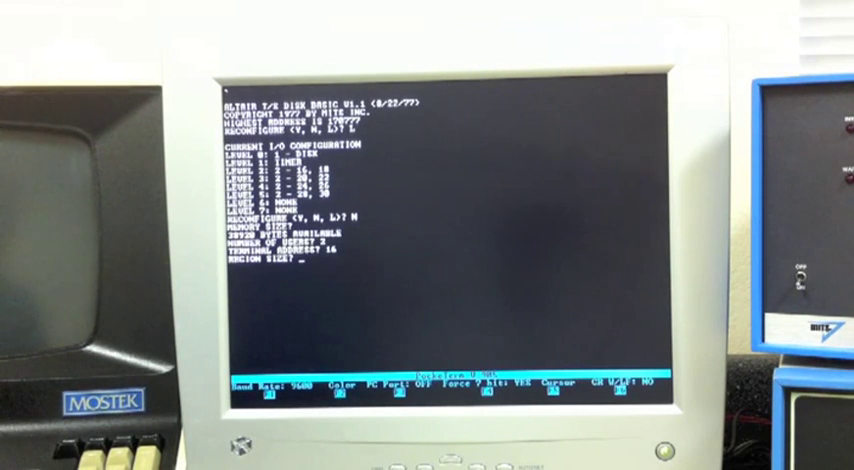
# Give the first user a 10K region and enter 16 for the second terminal
pyautogui.write('10K')
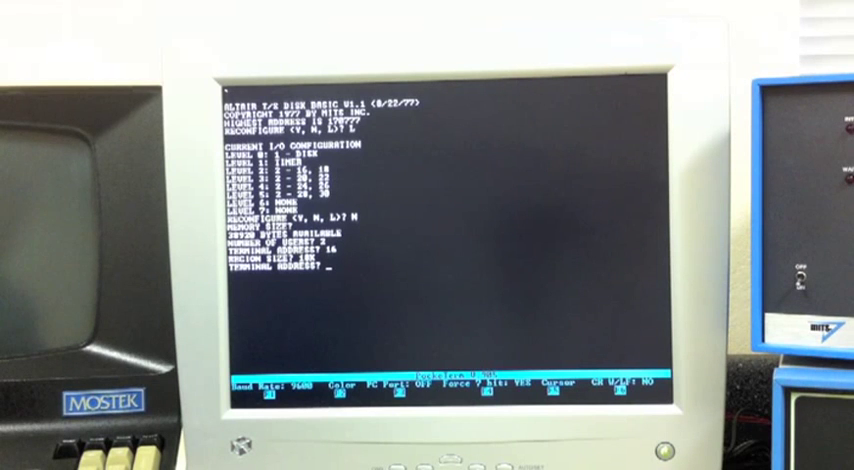
pyautogui.write('16')
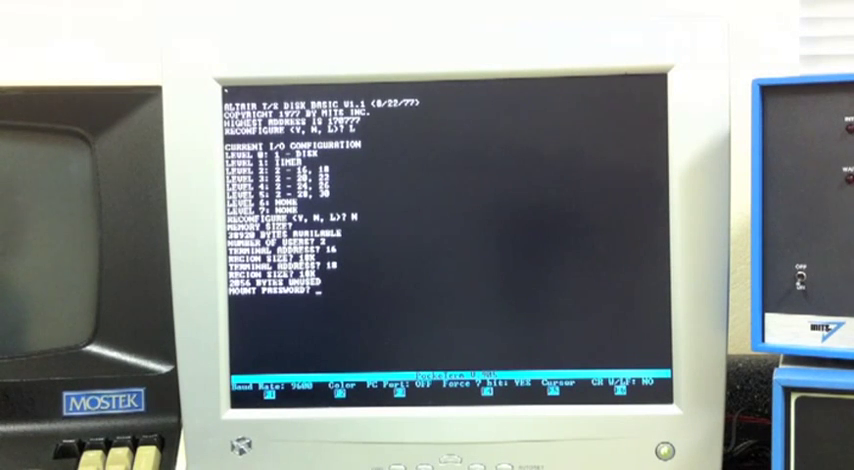
pyautogui.write('PAS')
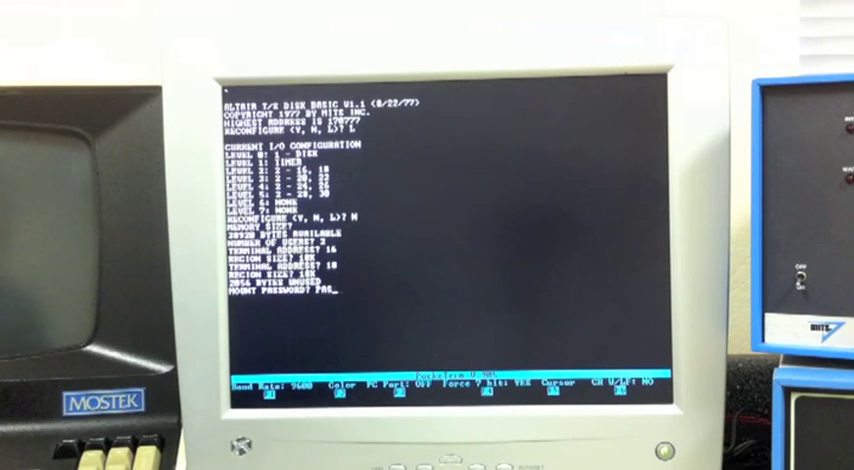
pyautogui.write('S')
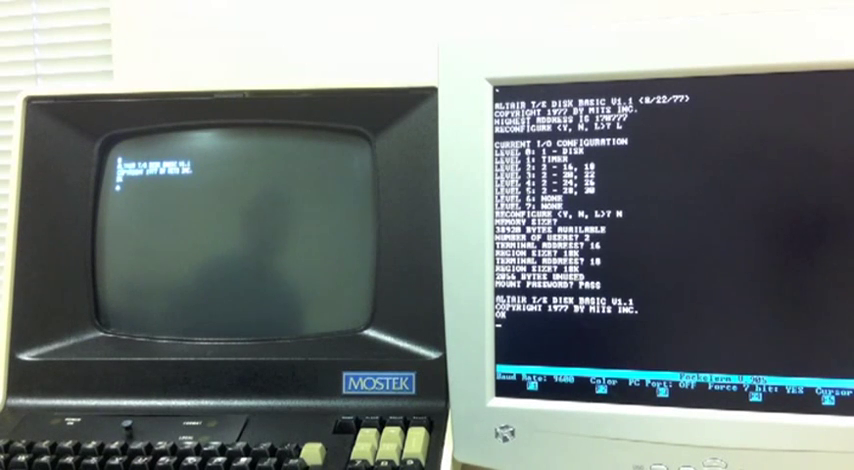
# Begin a PRINT statement at the OK prompt on the first terminal
pyautogui.write('PRINT')
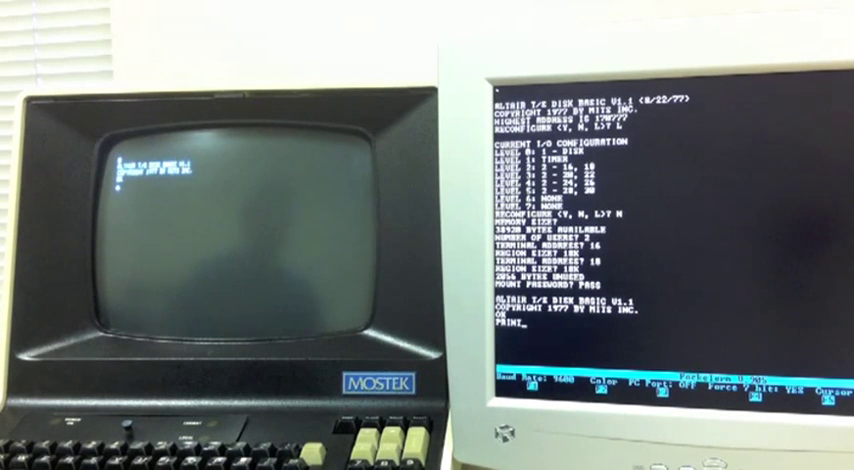